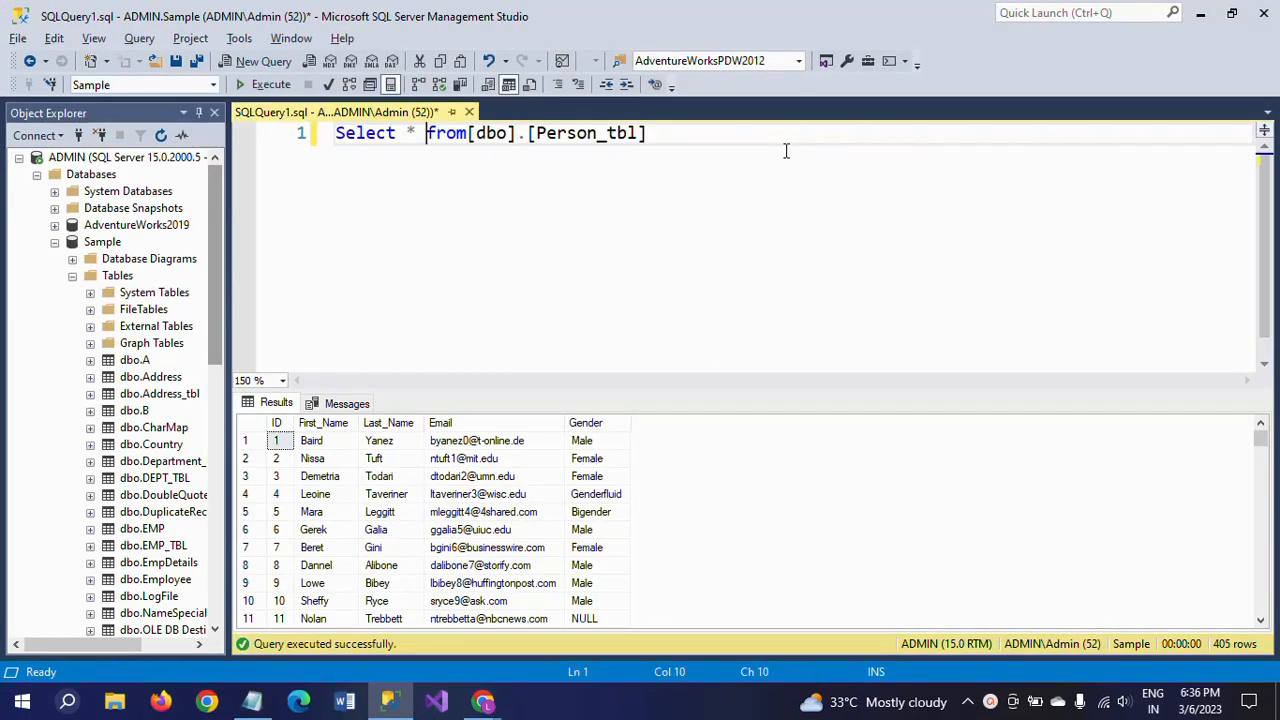
Step: Change SELECT * to SELECT Count(*) on Person_tbl and run it, returning 405
{"action": "key", "text": "BackSpace"}
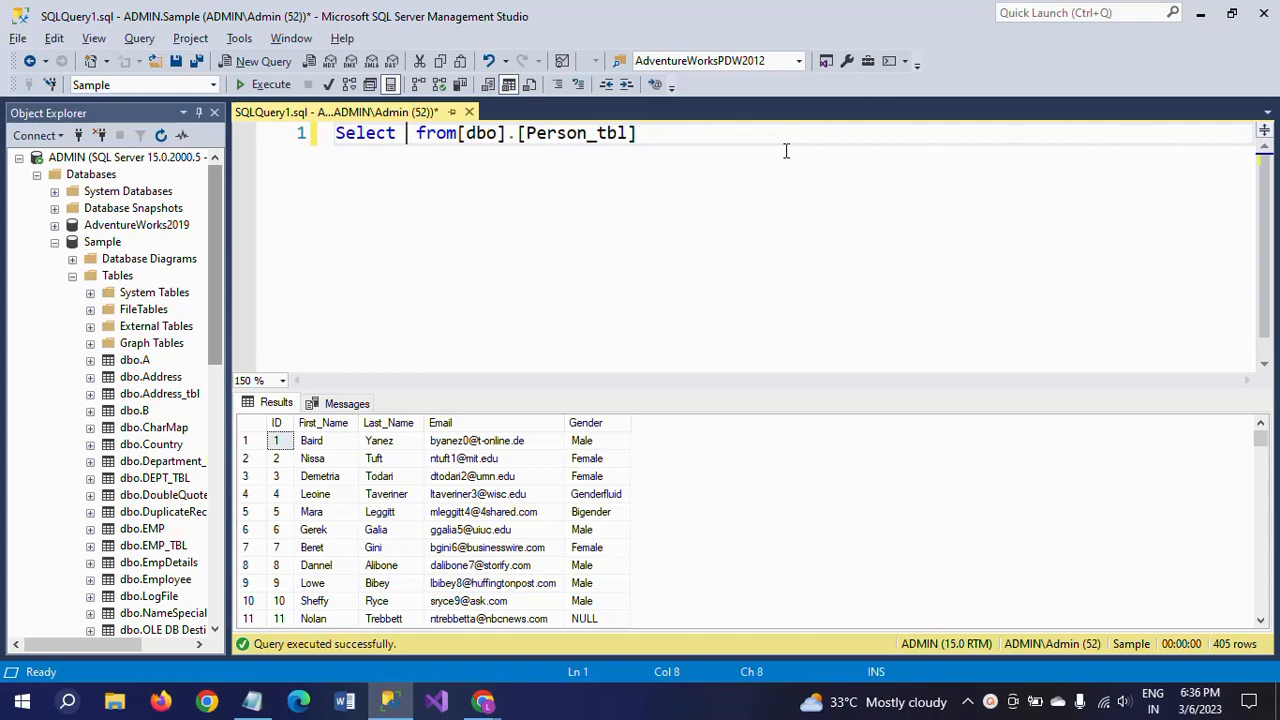
{"action": "type", "text": "Coun"}
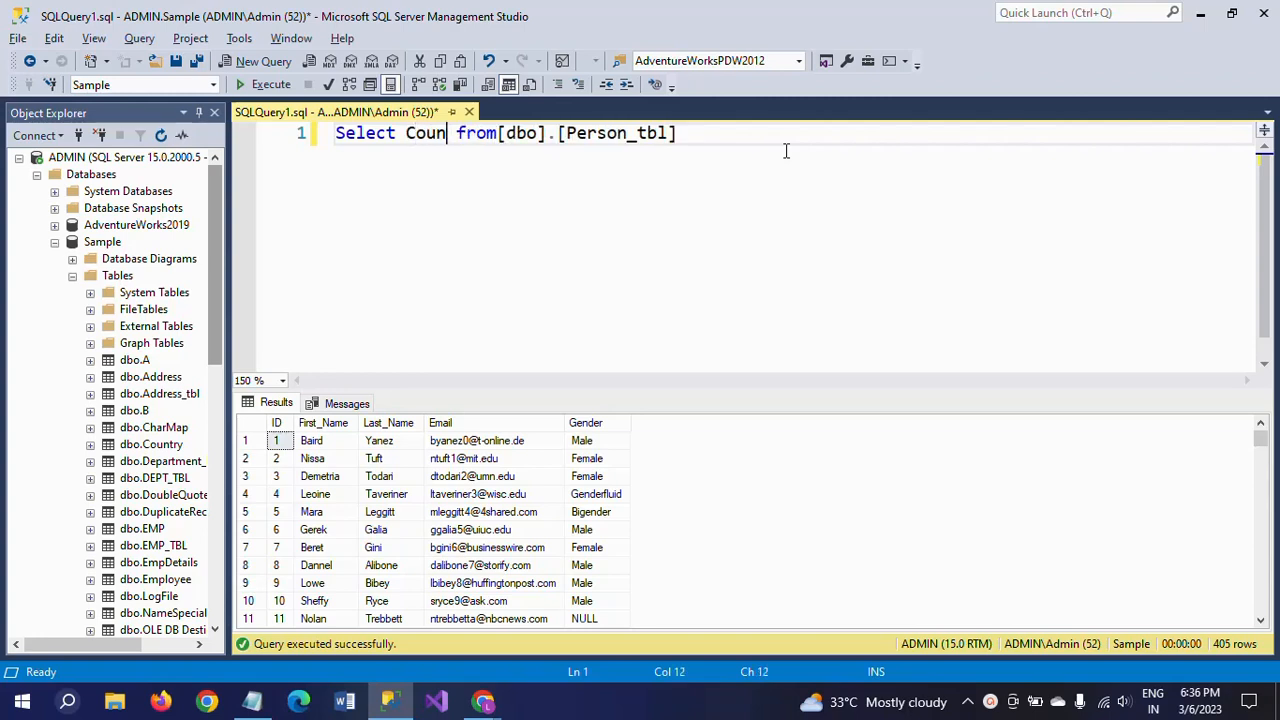
{"action": "type", "text": "t"}
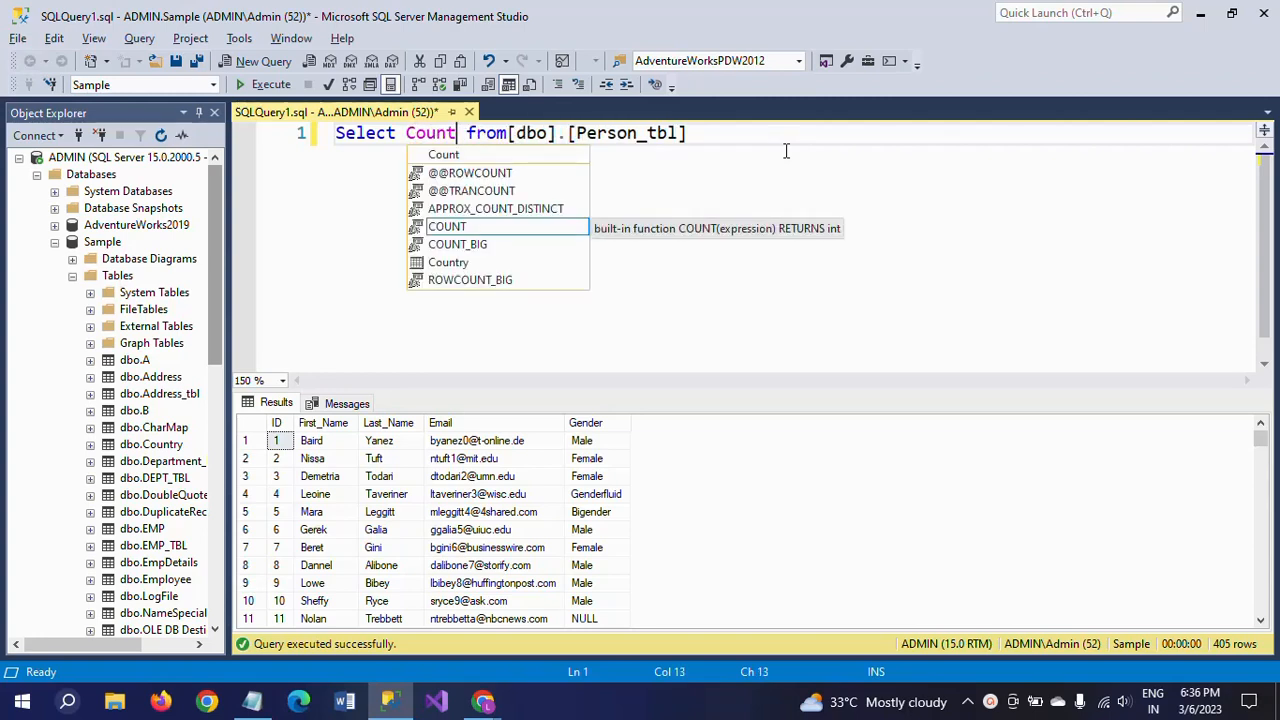
{"action": "type", "text": "(*"}
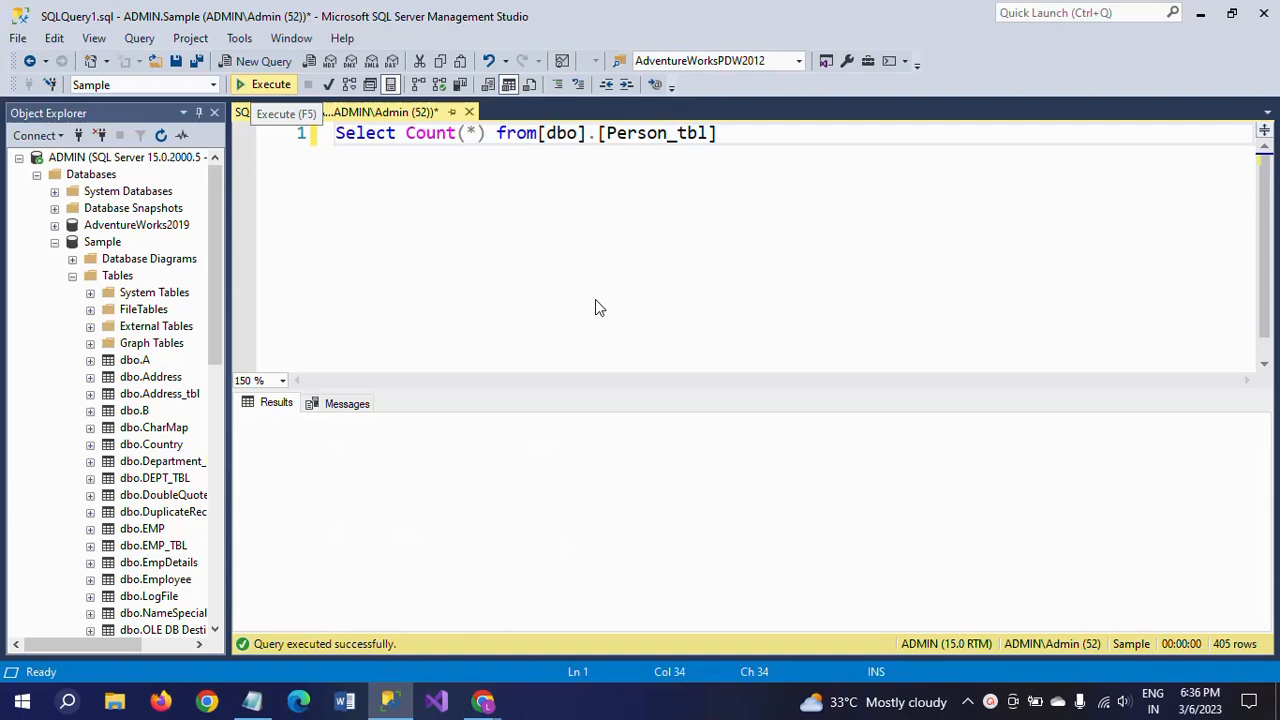
{"action": "left_click", "coordinate": [270, 84]}
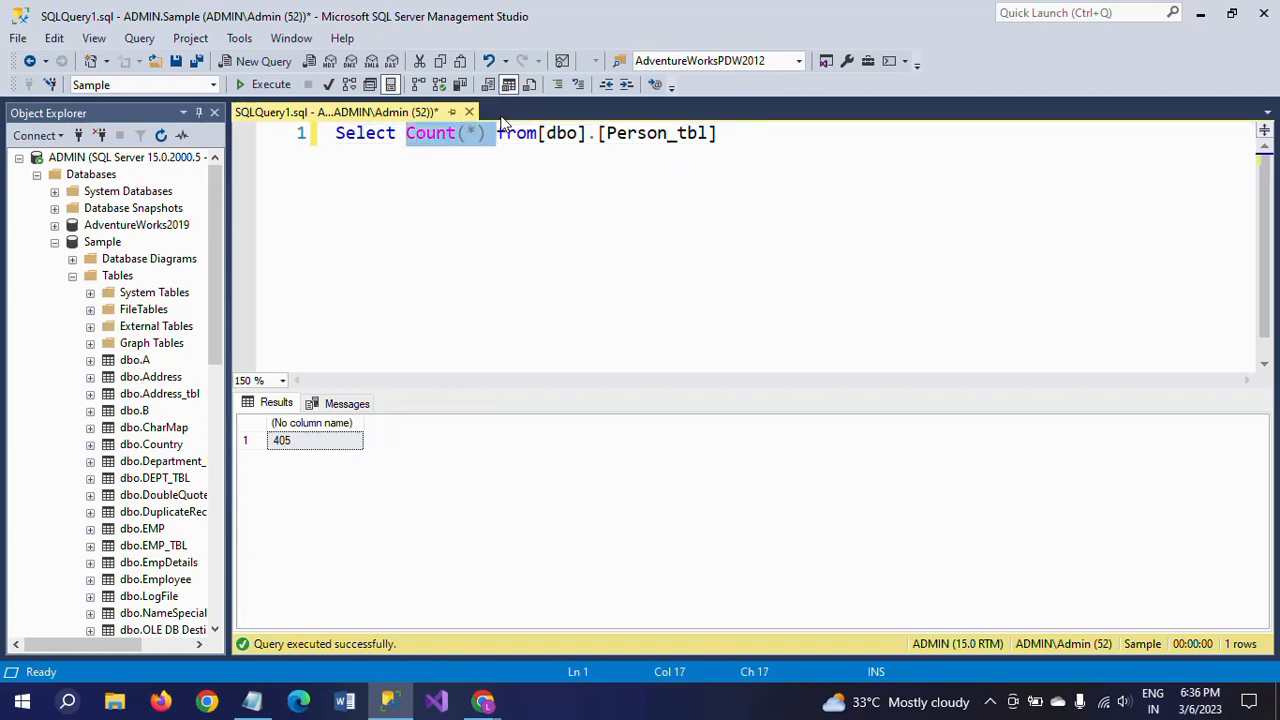
Step: Replace Count(*) with * so the query reads Select * from [dbo].[Person_tbl]
{"action": "type", "text": "*"}
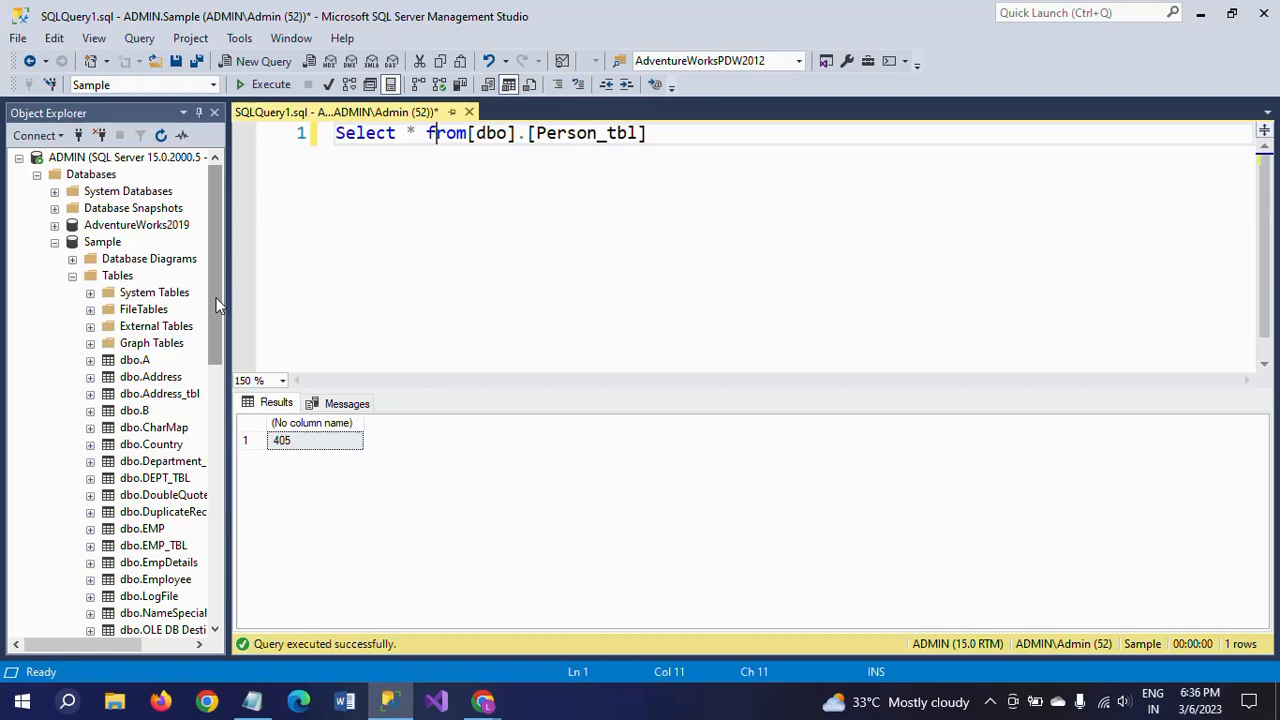
{"action": "mouse_move", "coordinate": [315, 398]}
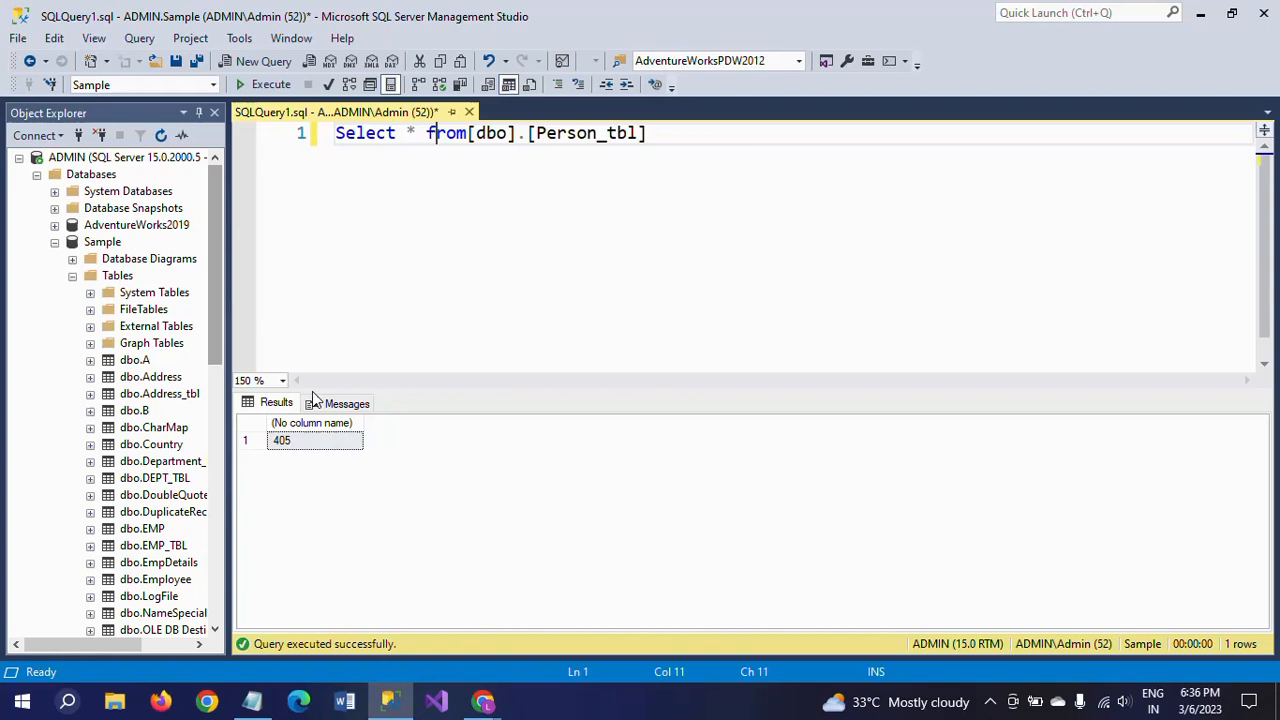
{"action": "mouse_move", "coordinate": [390, 335]}
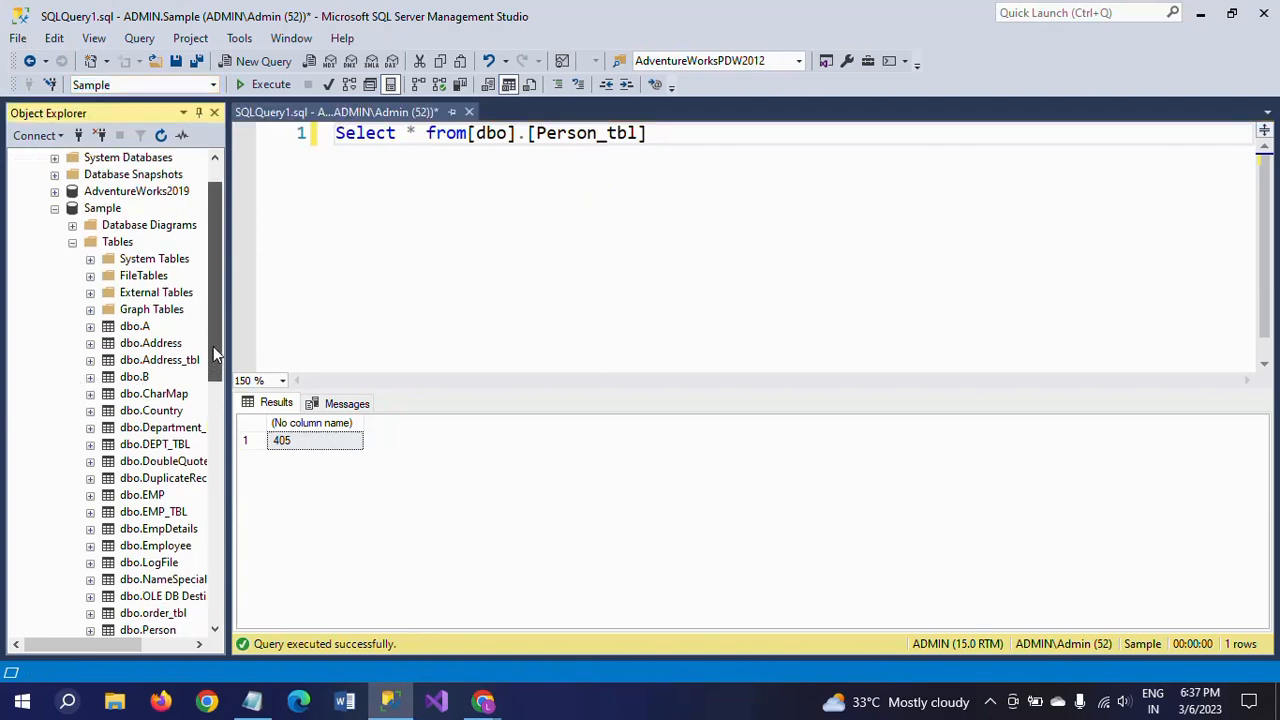
Step: Select dbo.Person_tbl in Object Explorer and bring up its Properties
{"action": "left_click", "coordinate": [157, 461]}
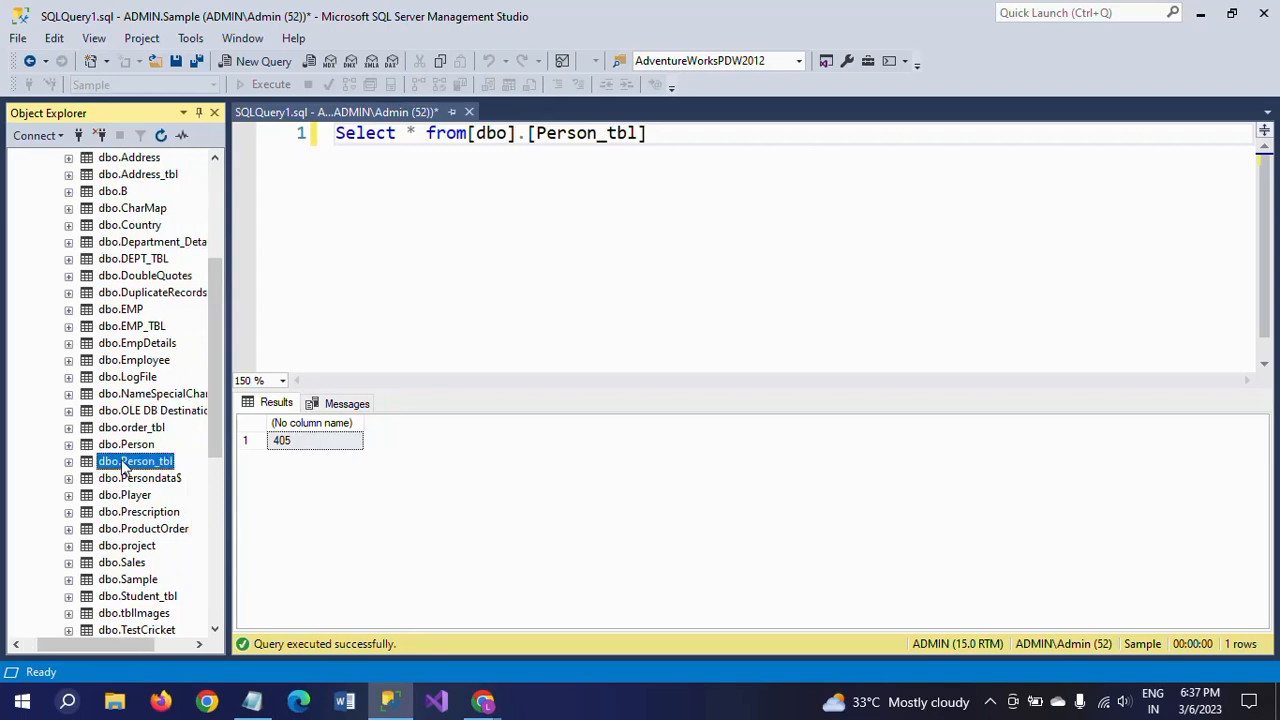
{"action": "right_click", "coordinate": [136, 461]}
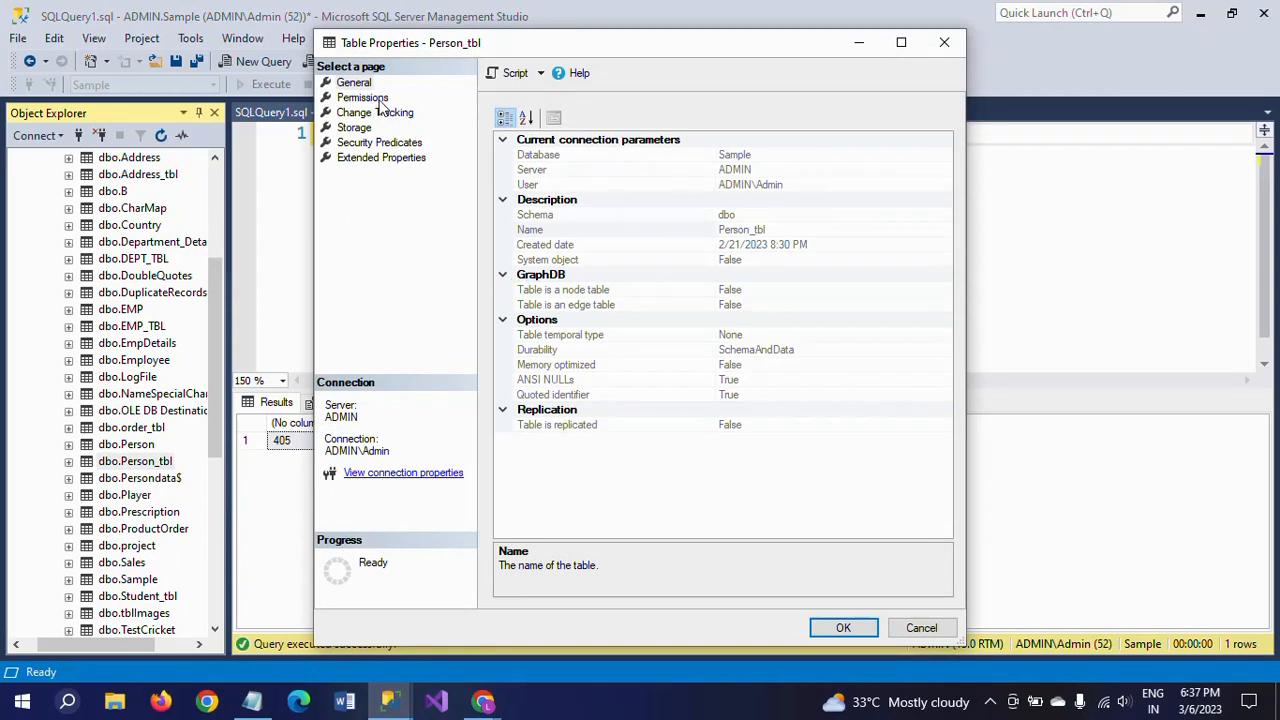
Step: Check the Storage page shows Row count 405, then close Table Properties with OK
{"action": "left_click", "coordinate": [363, 97]}
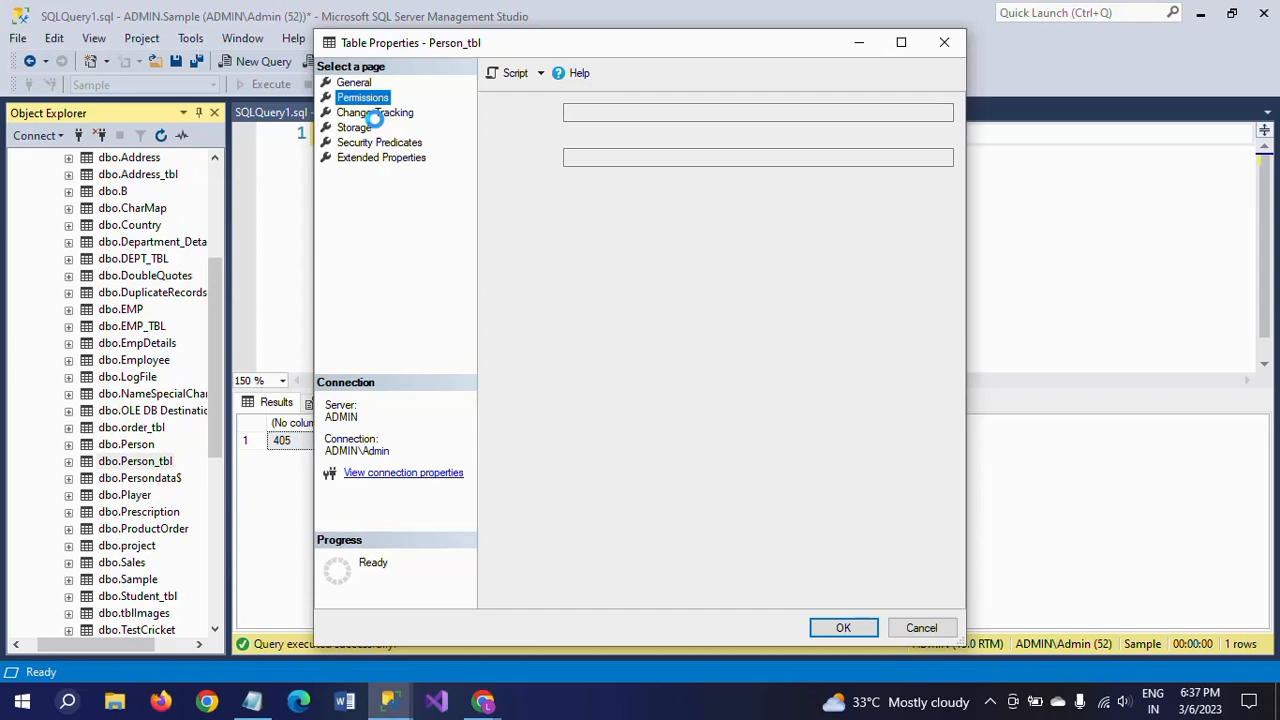
{"action": "left_click", "coordinate": [362, 97]}
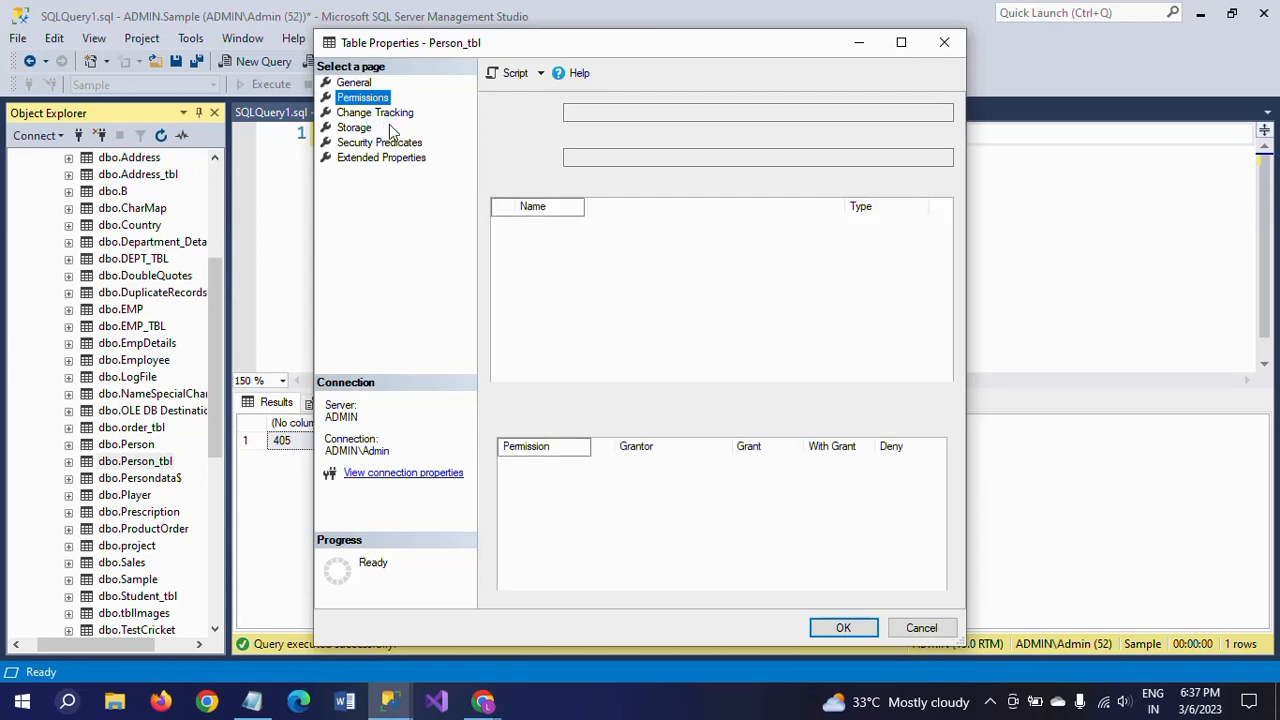
{"action": "left_click", "coordinate": [375, 112]}
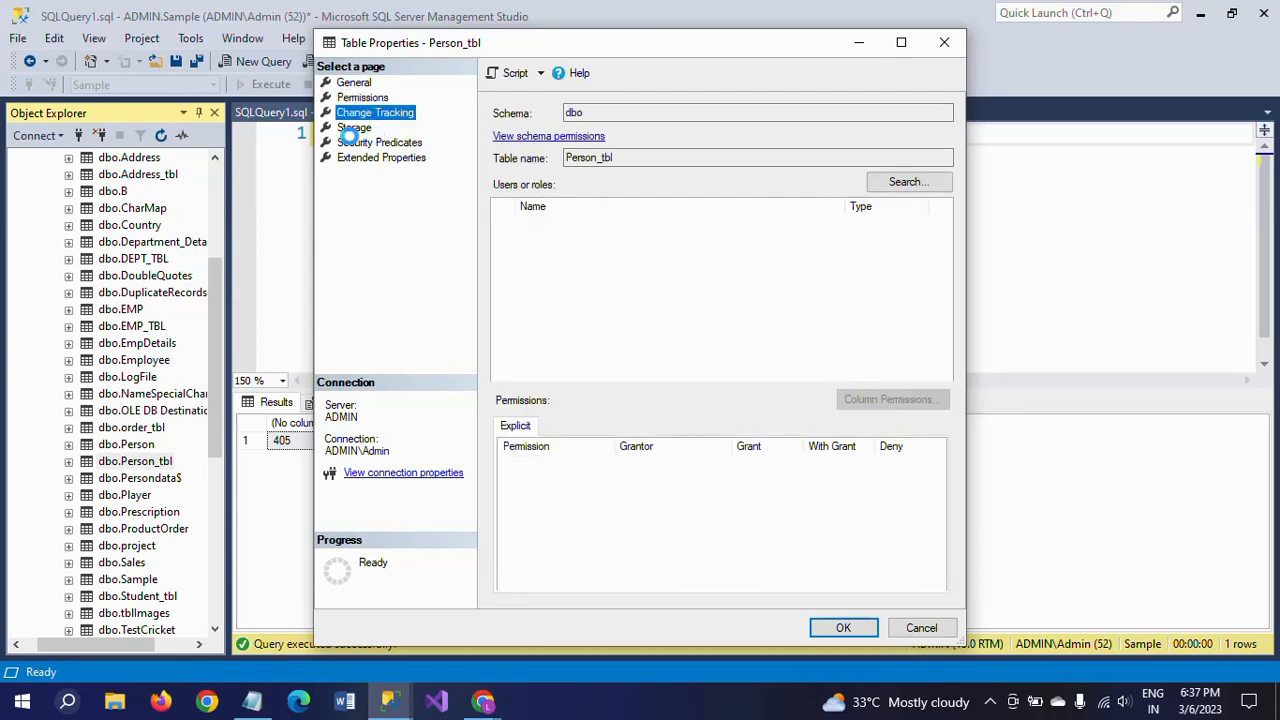
{"action": "left_click", "coordinate": [375, 112]}
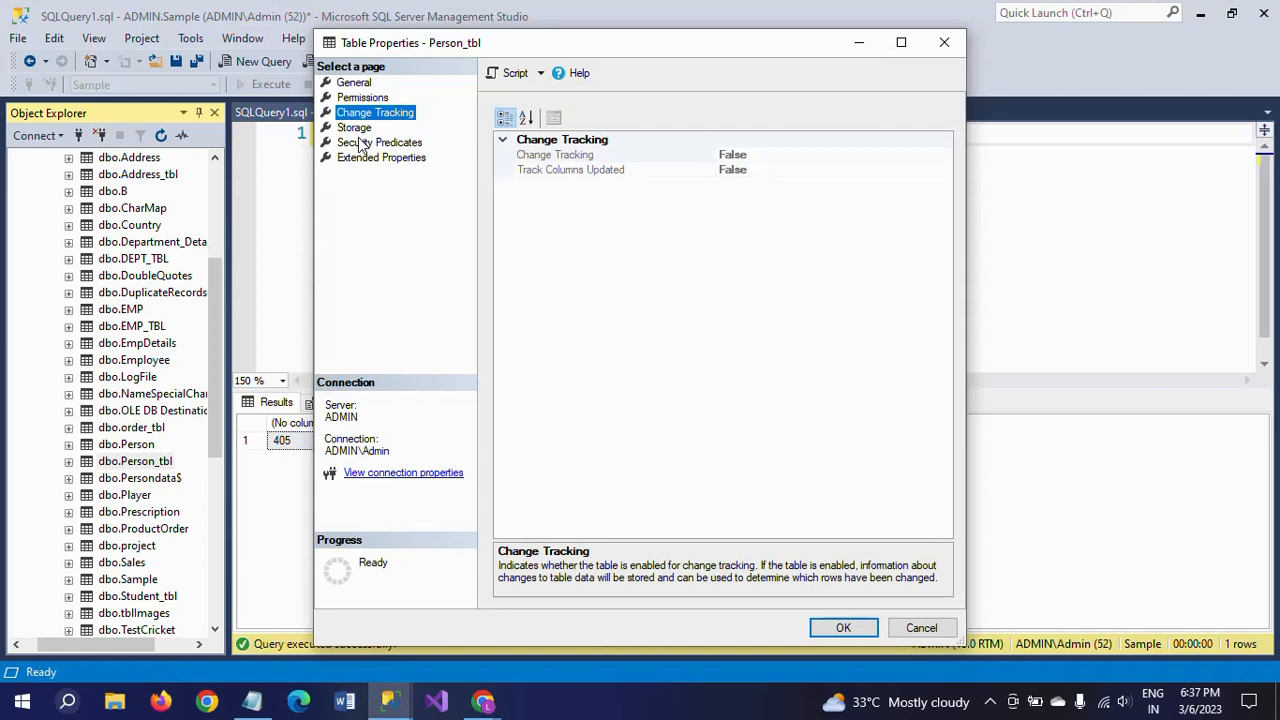
{"action": "left_click", "coordinate": [354, 127]}
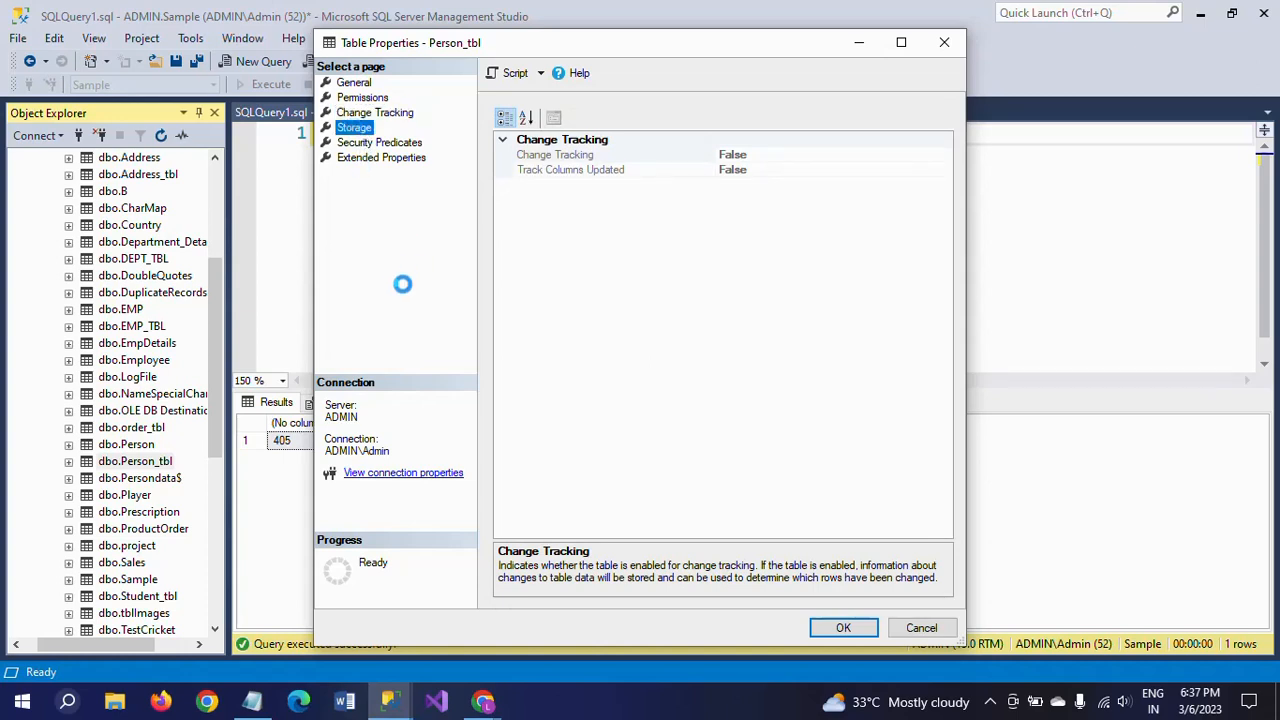
{"action": "mouse_move", "coordinate": [711, 473]}
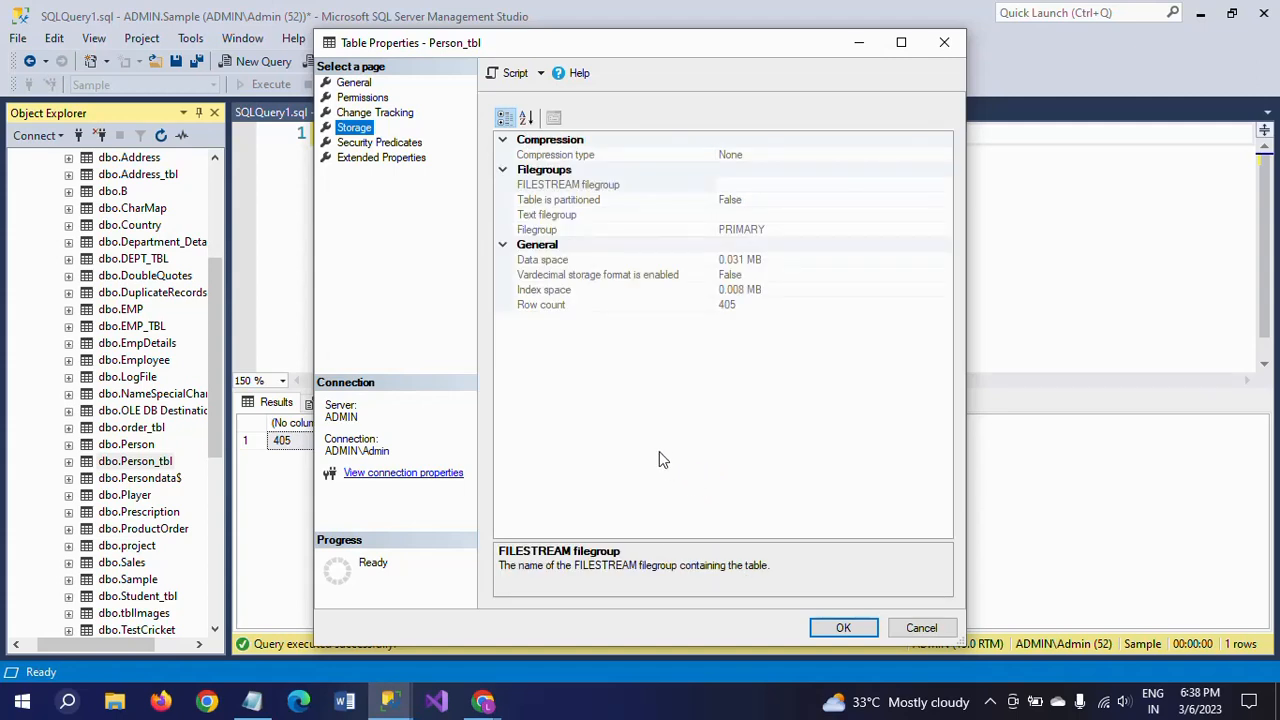
{"action": "mouse_move", "coordinate": [593, 157]}
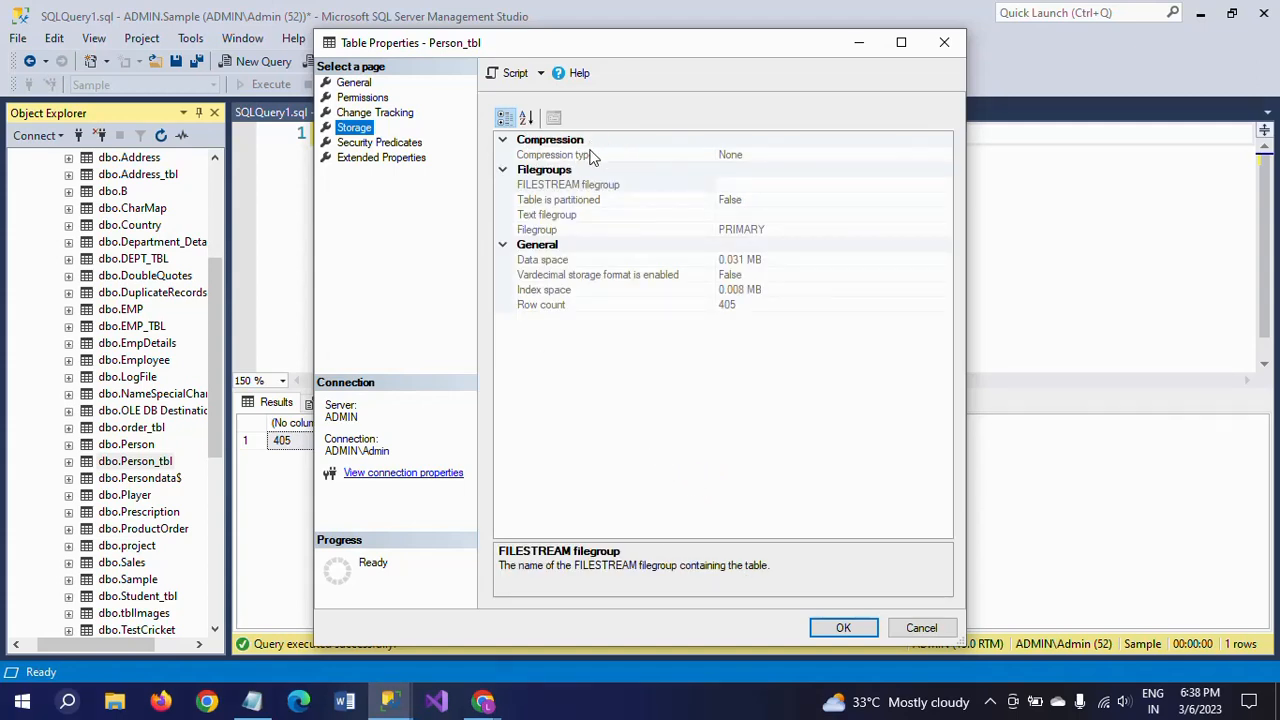
{"action": "mouse_move", "coordinate": [670, 177]}
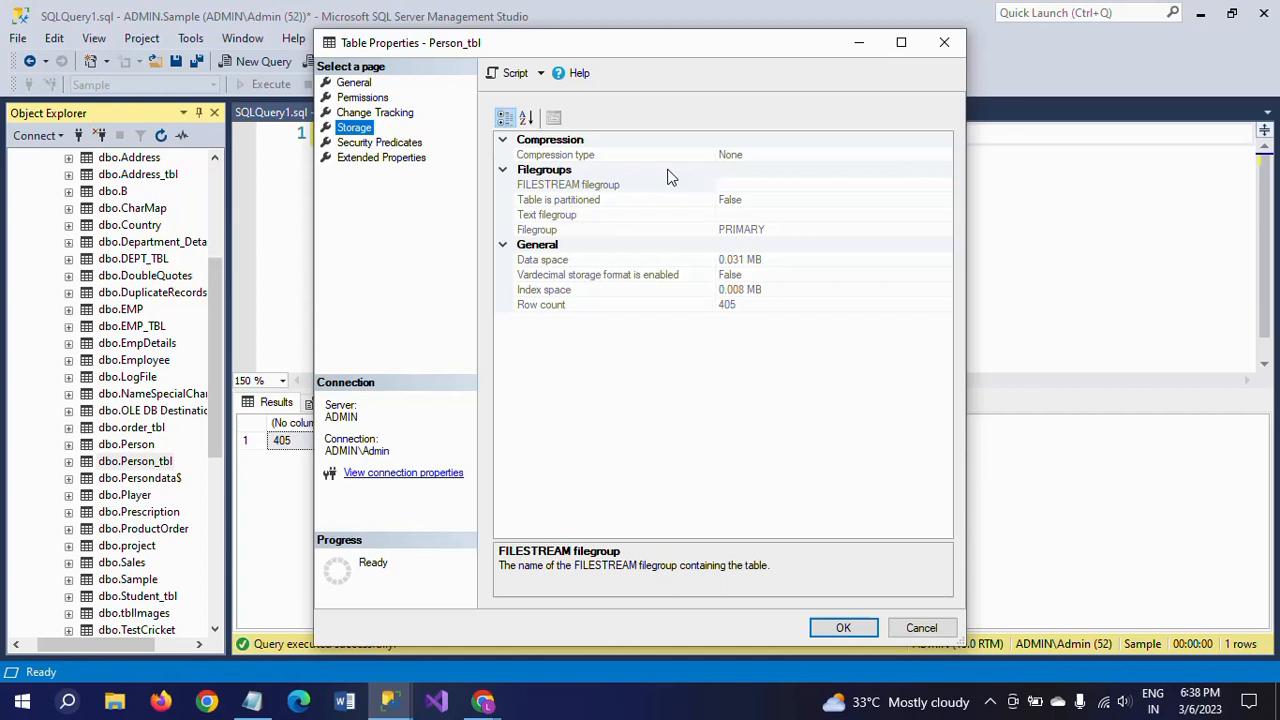
{"action": "mouse_move", "coordinate": [548, 270]}
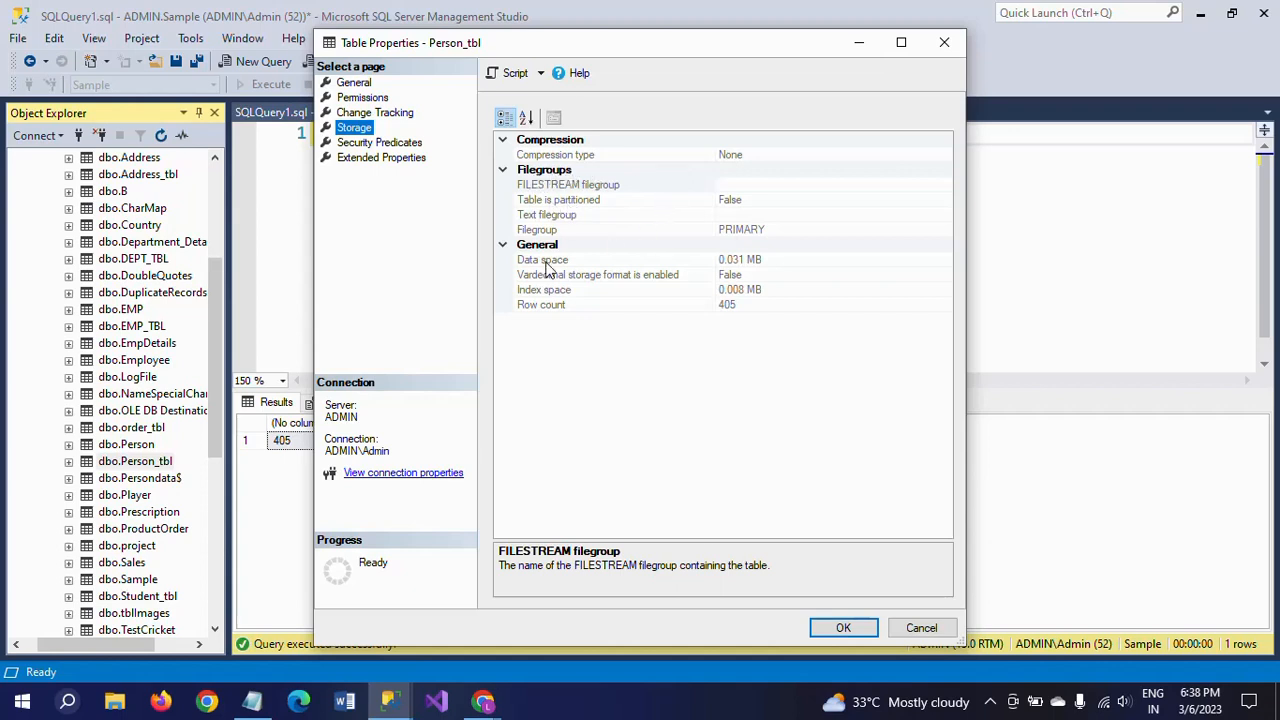
{"action": "mouse_move", "coordinate": [518, 257]}
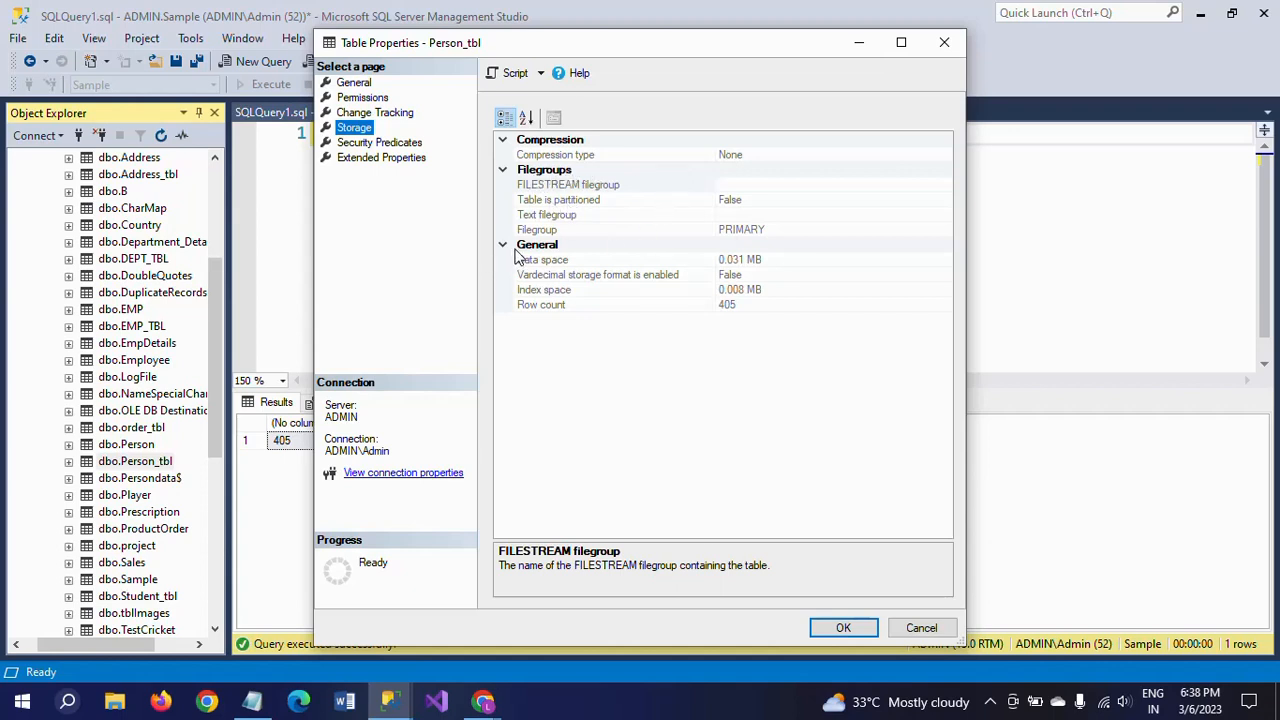
{"action": "mouse_move", "coordinate": [568, 287]}
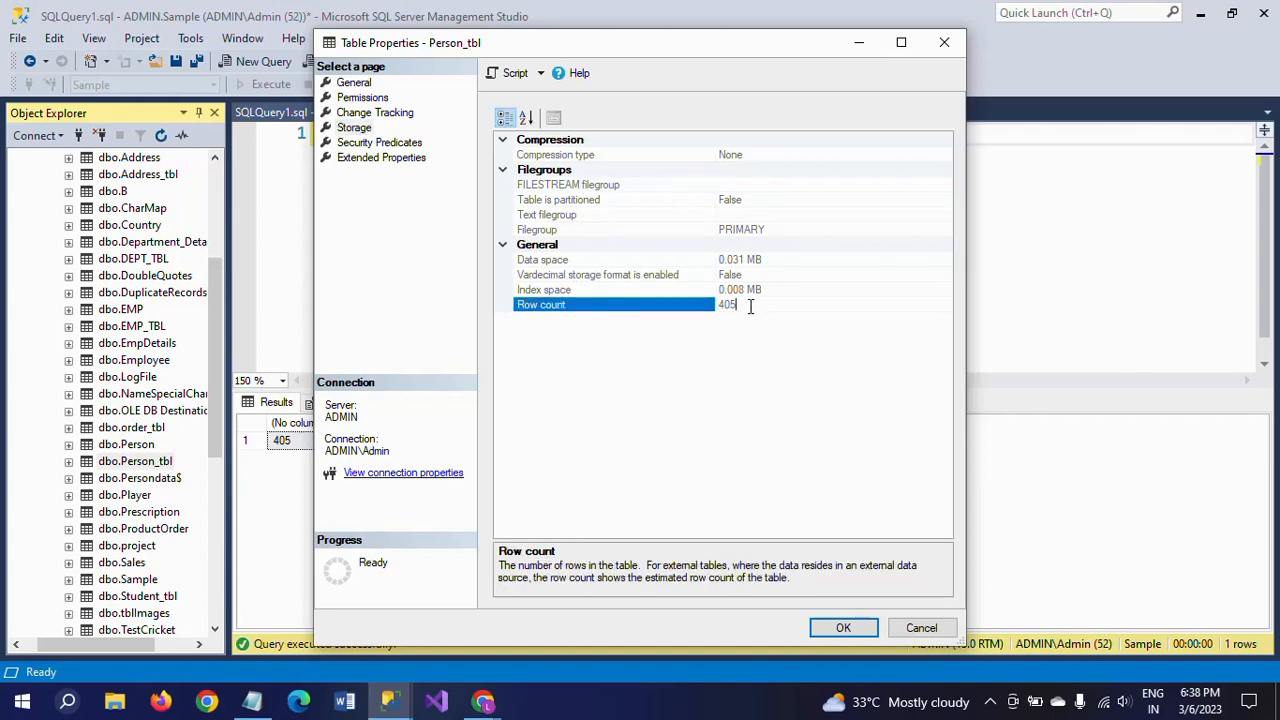
{"action": "left_click", "coordinate": [920, 627]}
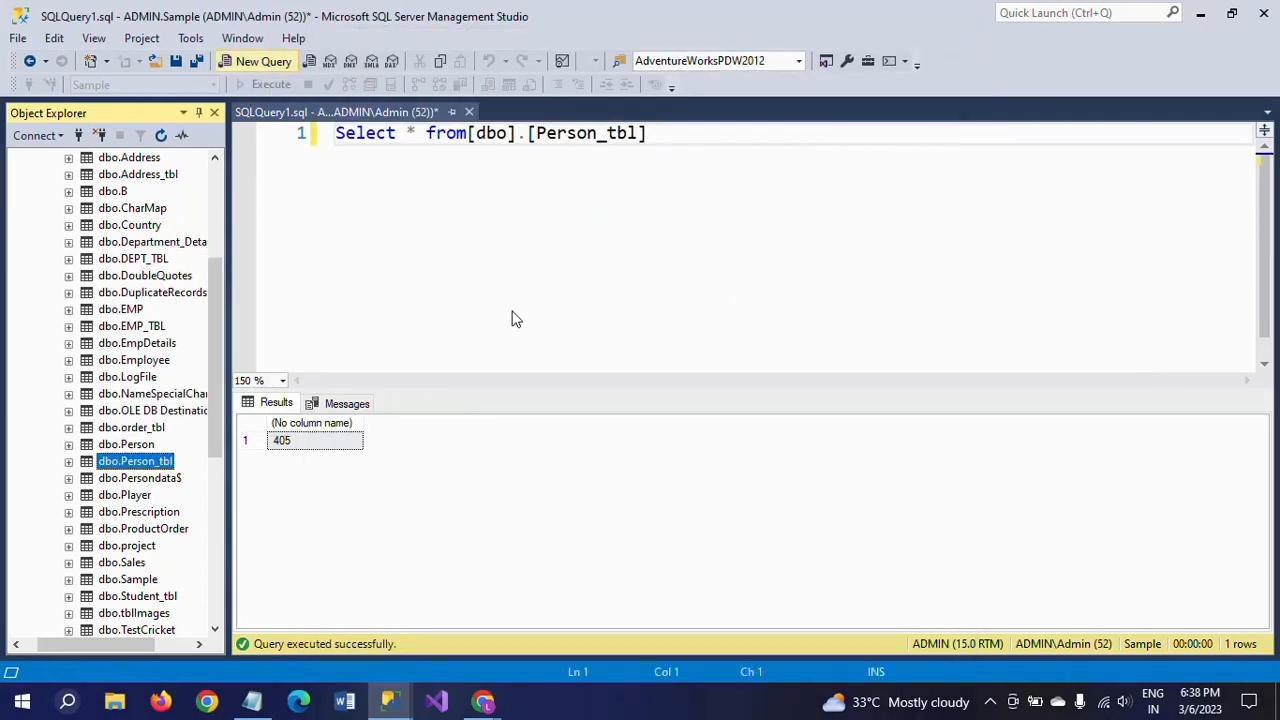
Step: Return to SQLQuery1, execute Select * on Person_tbl, and scroll through the 405 rows
{"action": "left_click", "coordinate": [263, 61]}
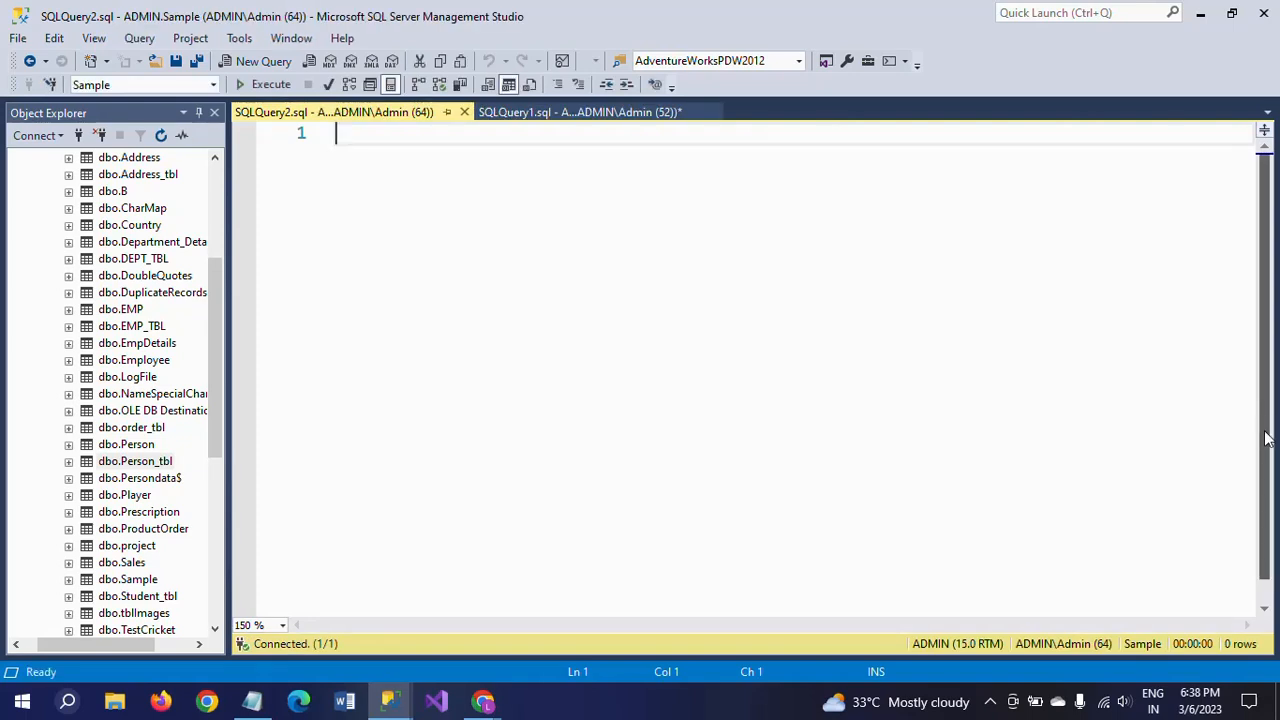
{"action": "left_click", "coordinate": [264, 84]}
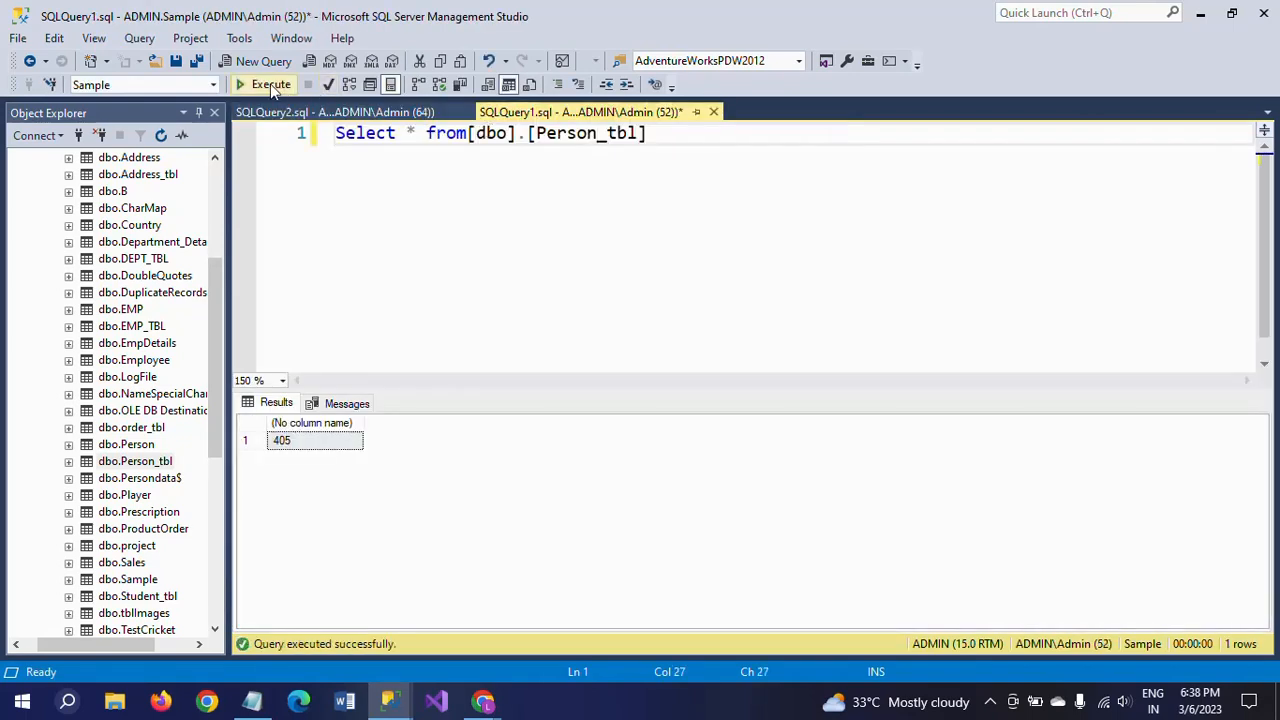
{"action": "left_click", "coordinate": [264, 84]}
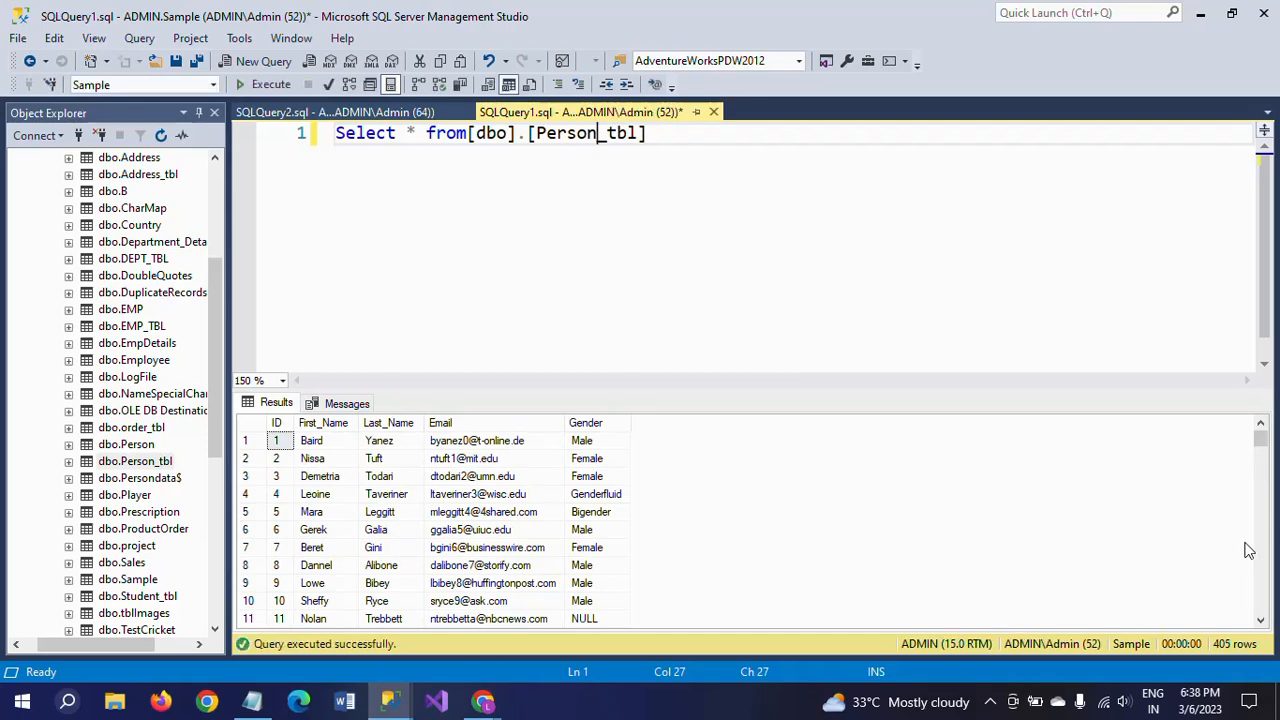
{"action": "scroll", "scroll_direction": "down", "scroll_amount": 3}
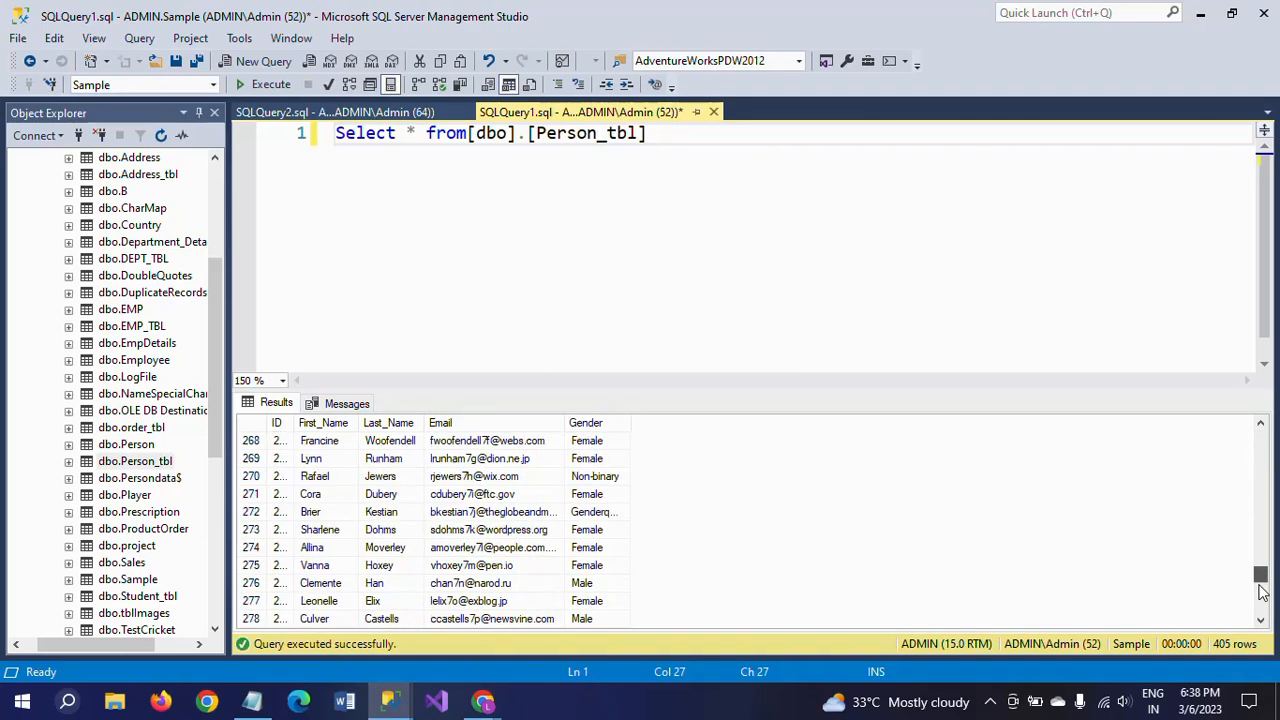
{"action": "scroll", "scroll_direction": "down", "scroll_amount": 3}
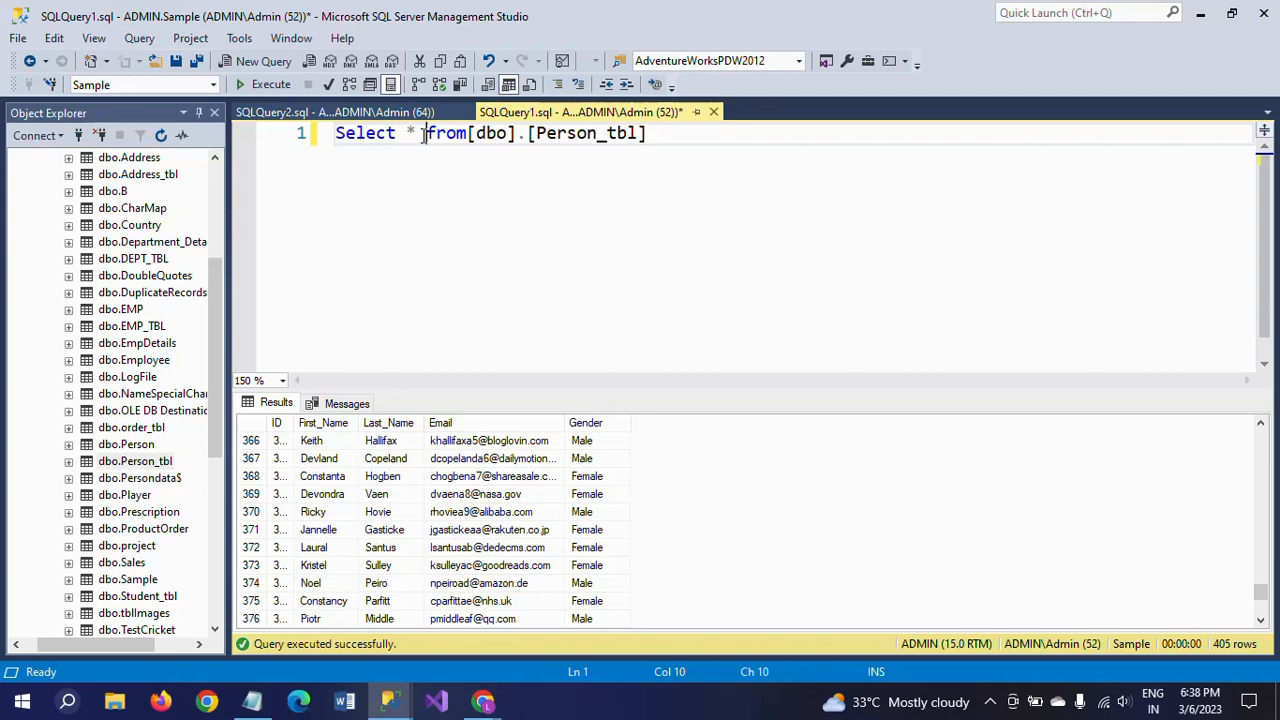
Step: Make the query SELECT Count(*) Total_Number_Rows from Person_tbl and execute it
{"action": "type", "text": "C"}
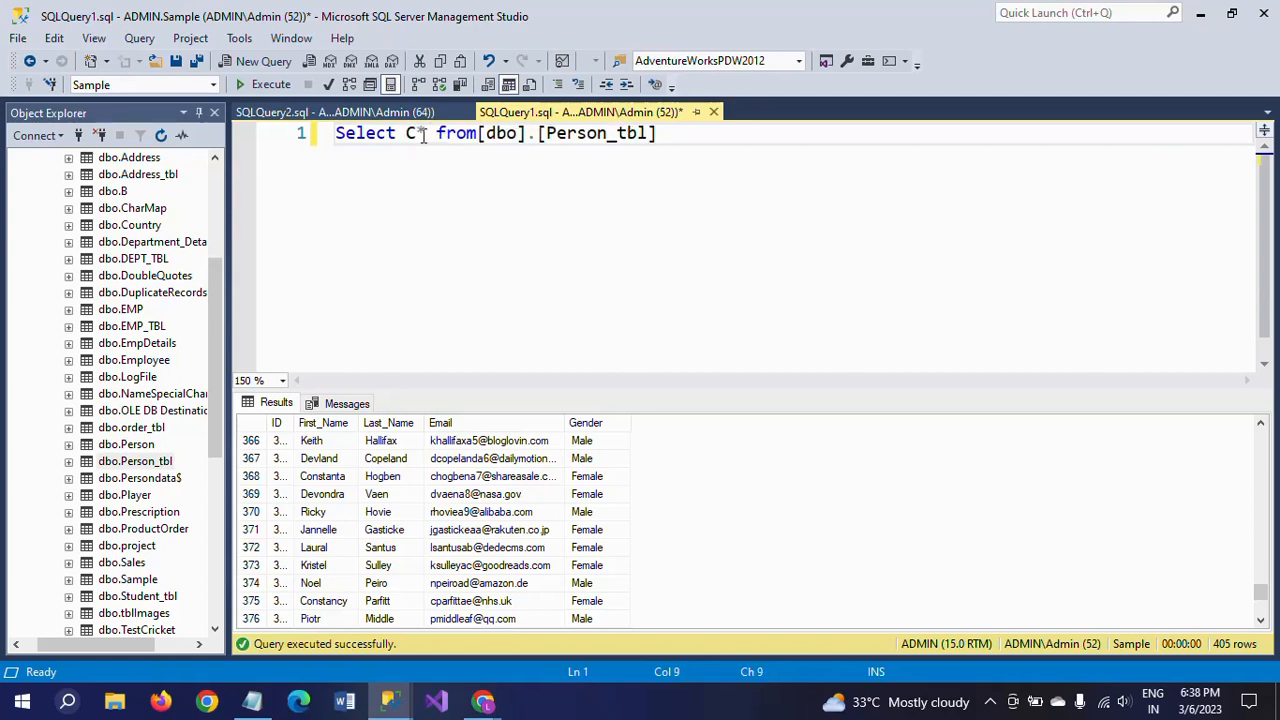
{"action": "type", "text": "ountr"}
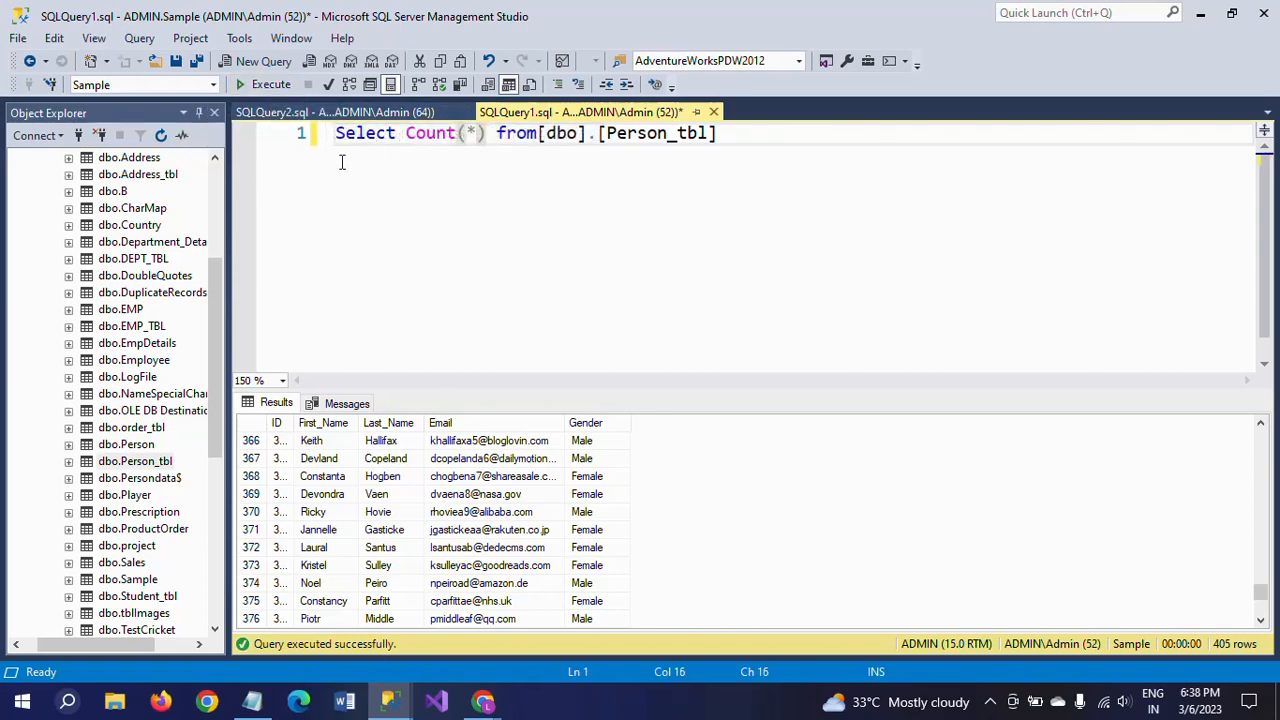
{"action": "type", "text": "T"}
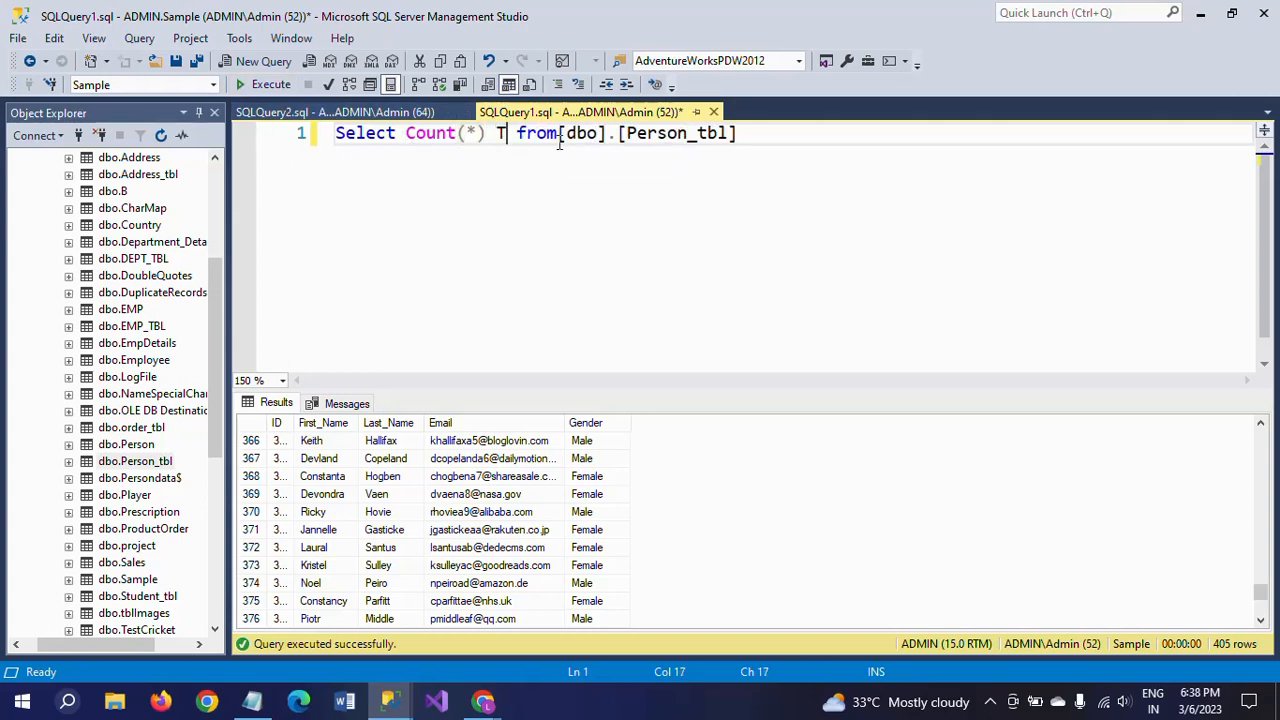
{"action": "type", "text": "otal_"}
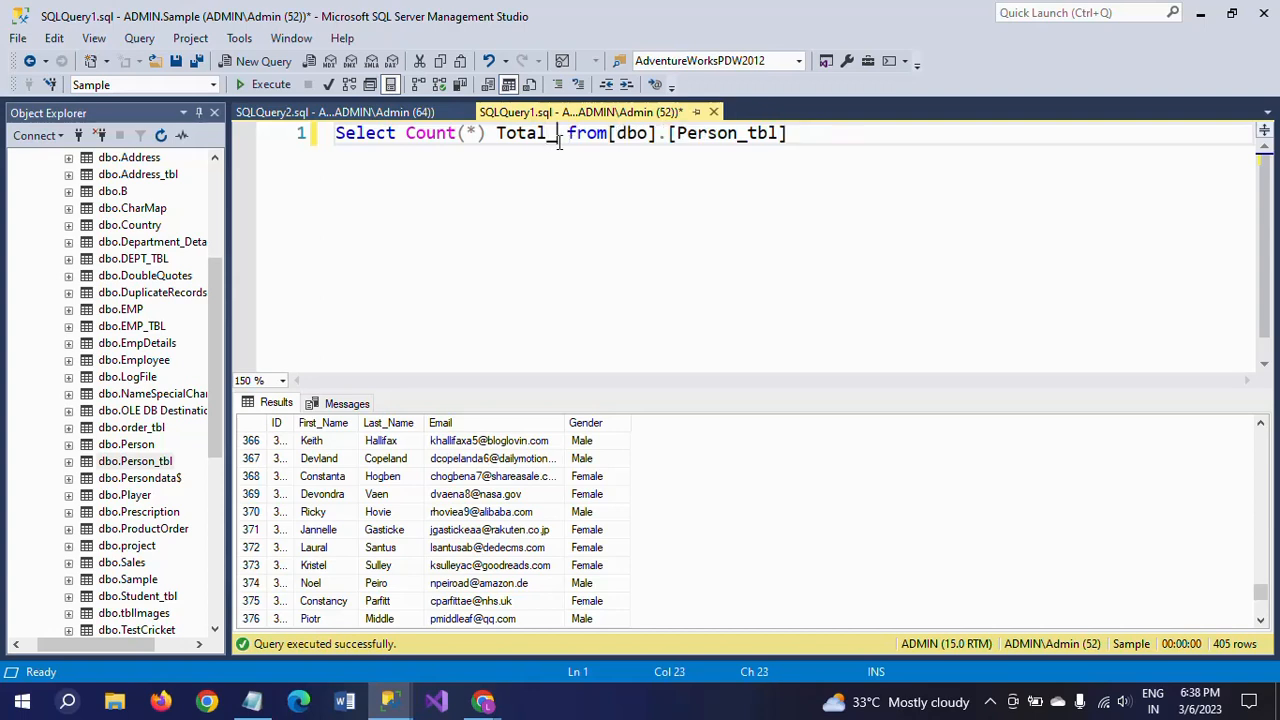
{"action": "type", "text": "Number"}
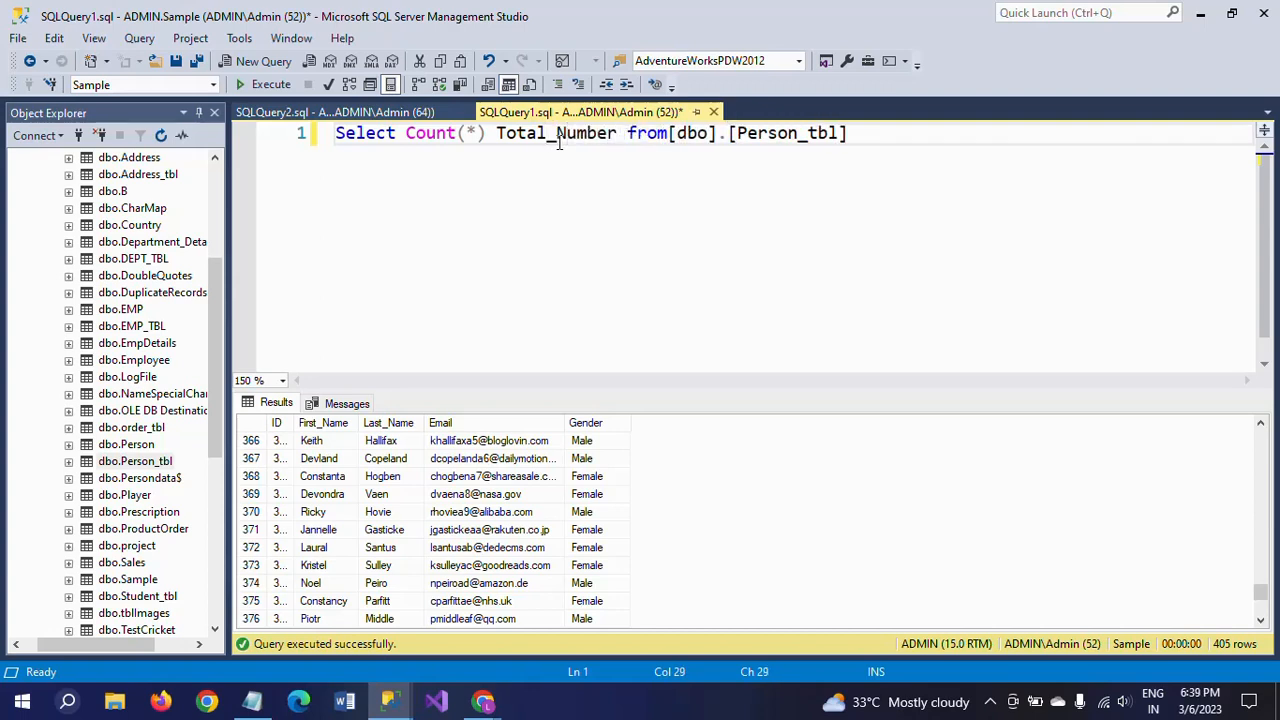
{"action": "type", "text": "_"}
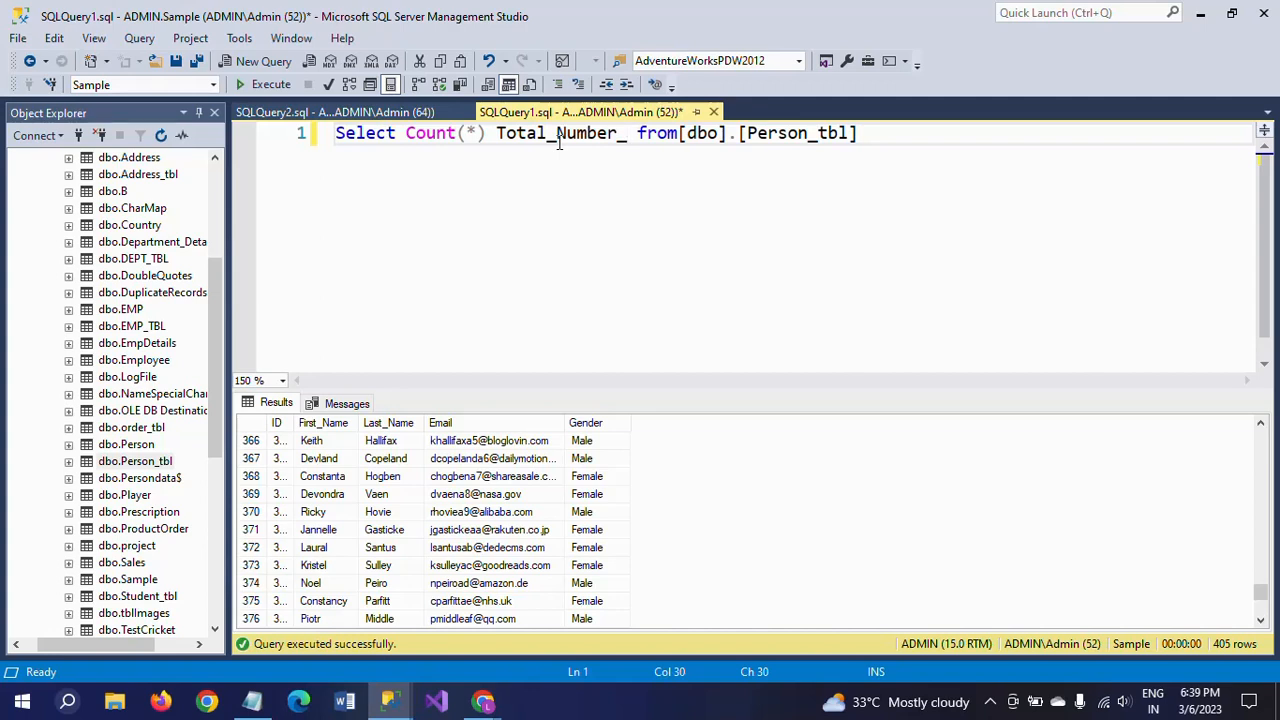
{"action": "type", "text": "Rows"}
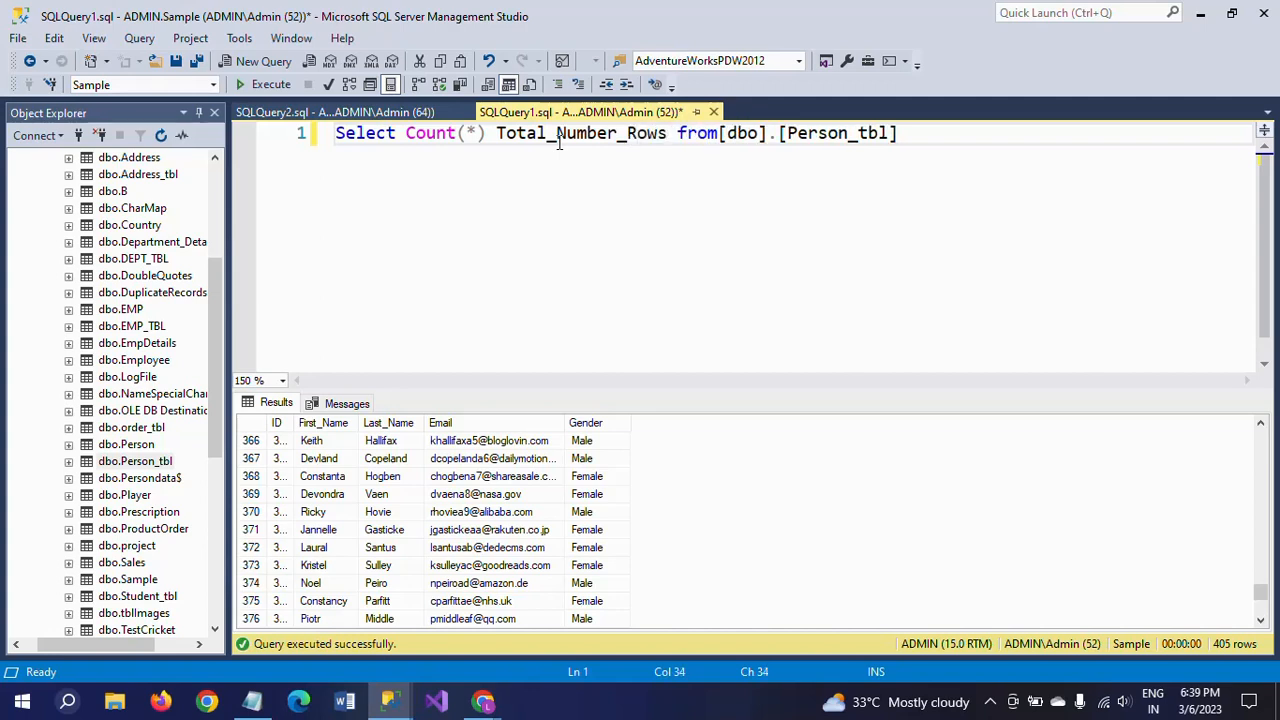
{"action": "left_click", "coordinate": [270, 84]}
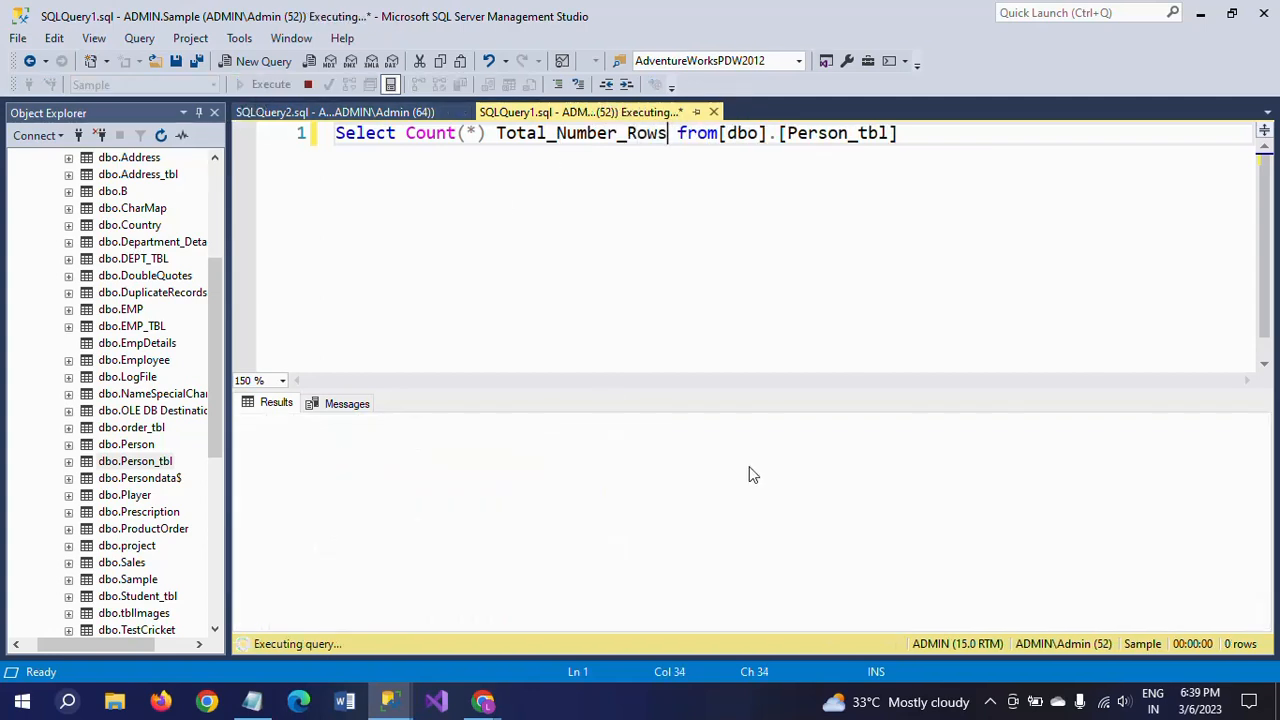